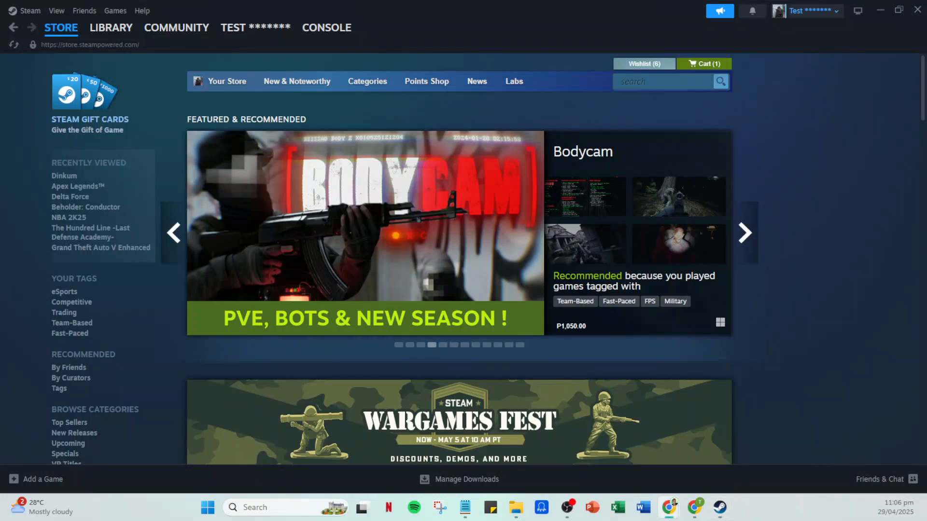
mouse_move(856, 405)
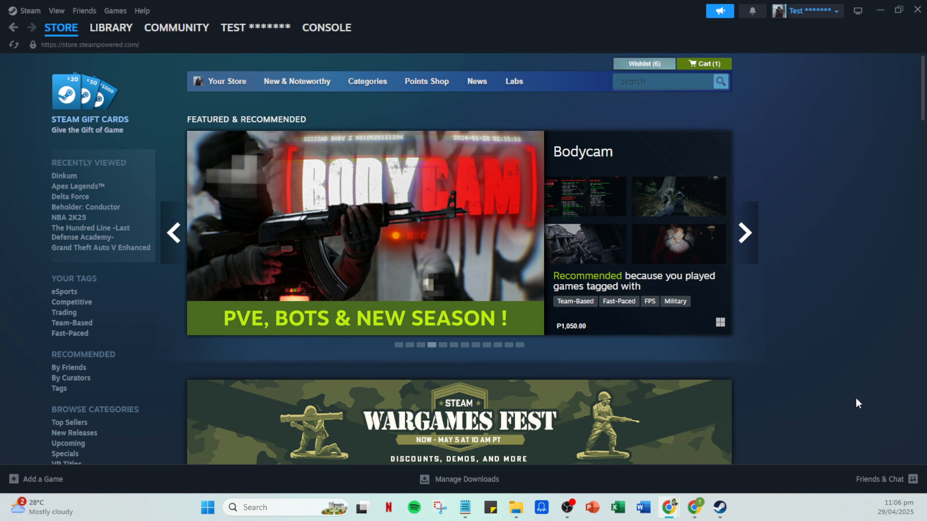
- Interact with the Steam client window and its account menu while the sign-in error shows
left_click(744, 233)
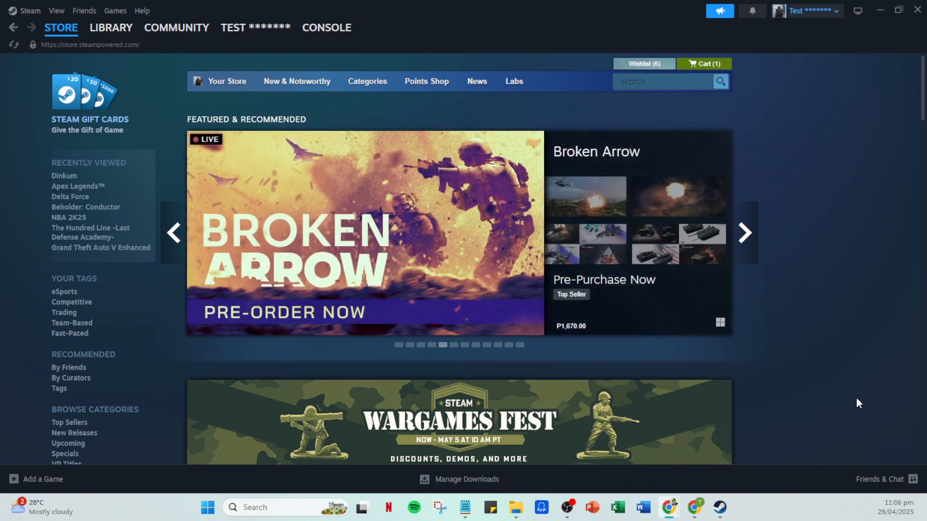
mouse_move(780, 348)
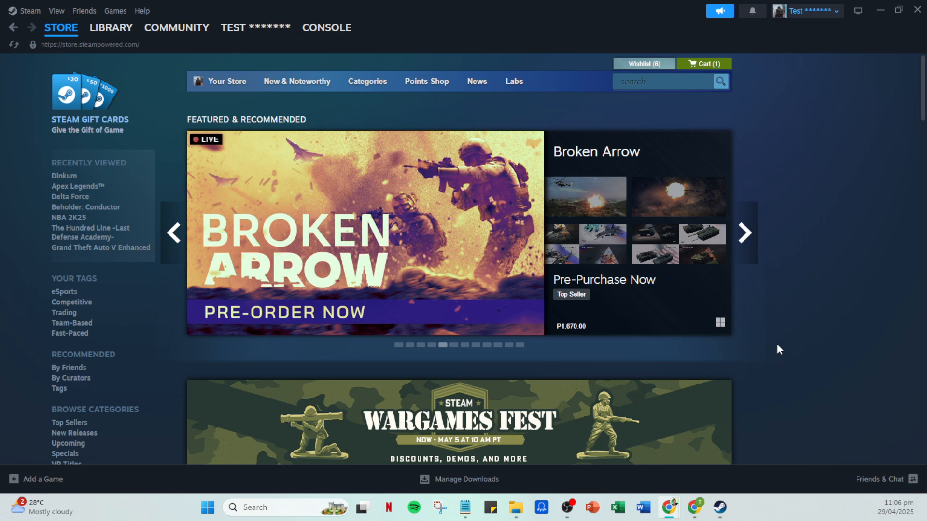
mouse_move(809, 320)
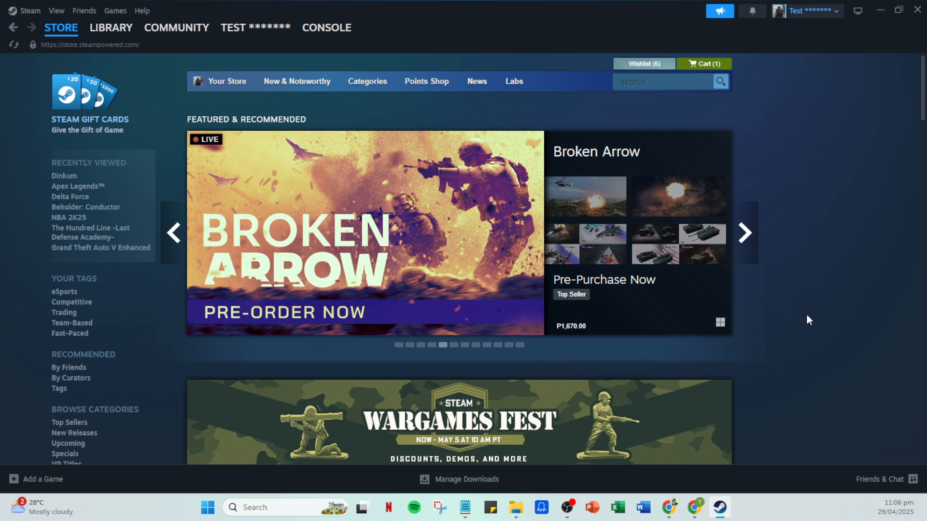
left_click(744, 232)
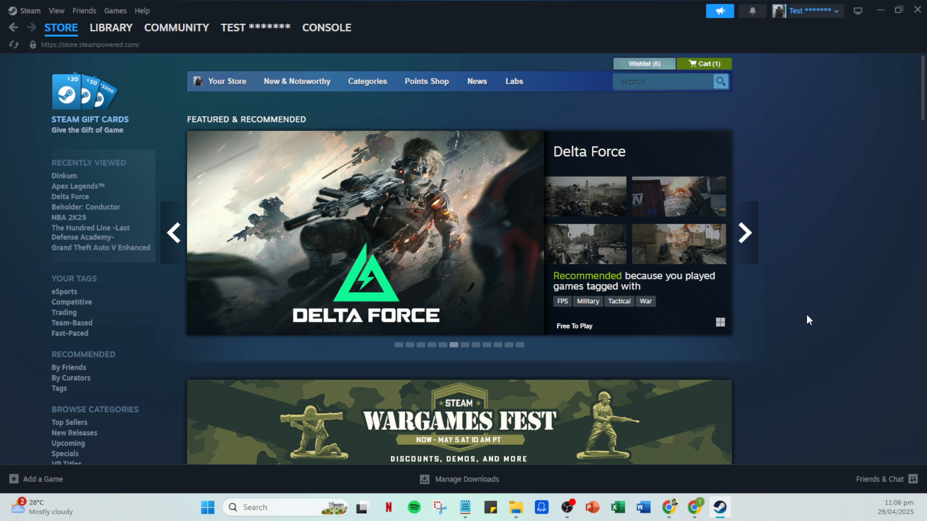
mouse_move(785, 294)
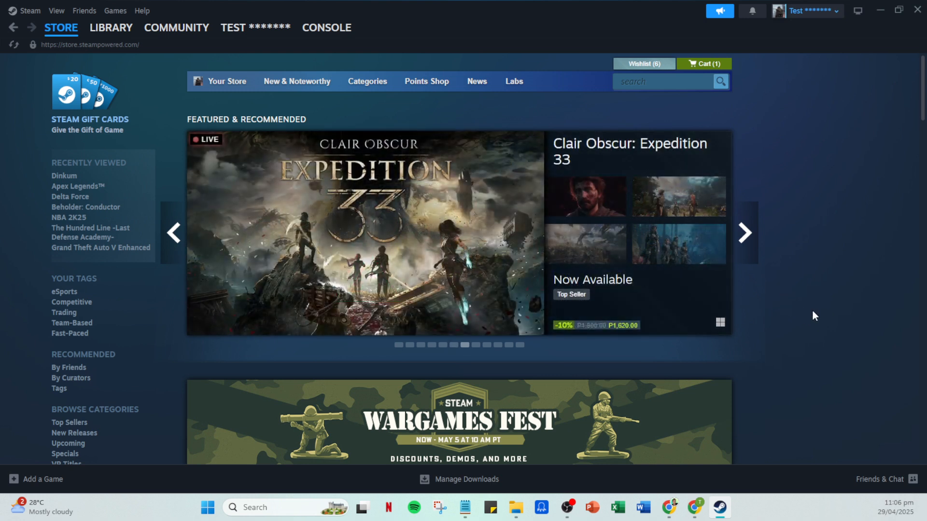
mouse_move(831, 369)
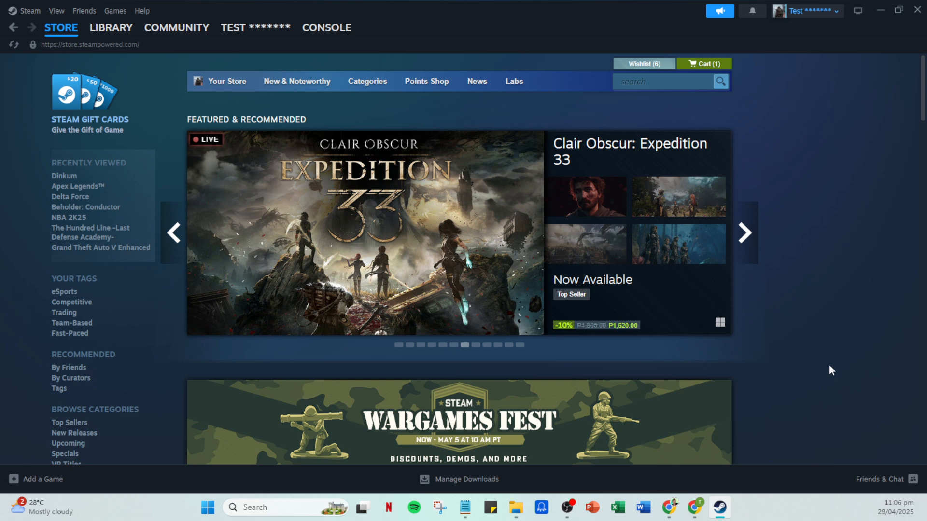
mouse_move(827, 369)
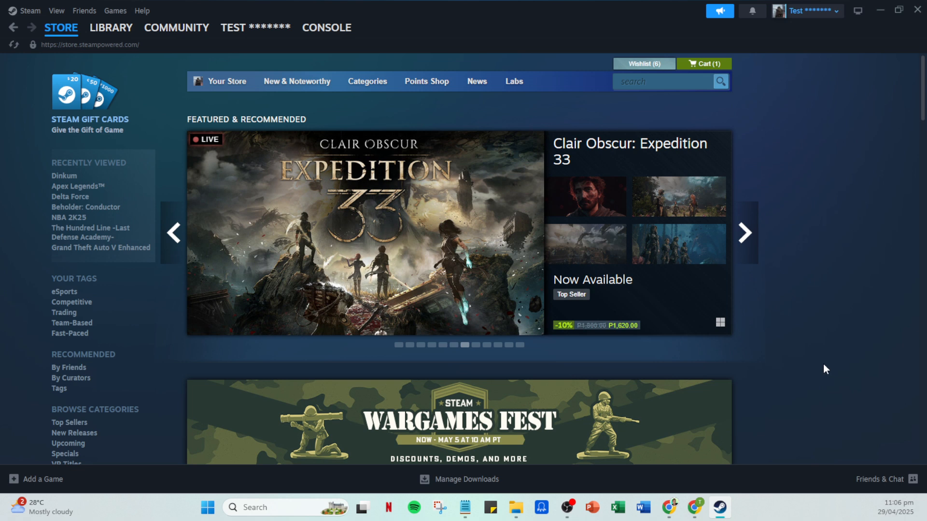
mouse_move(826, 342)
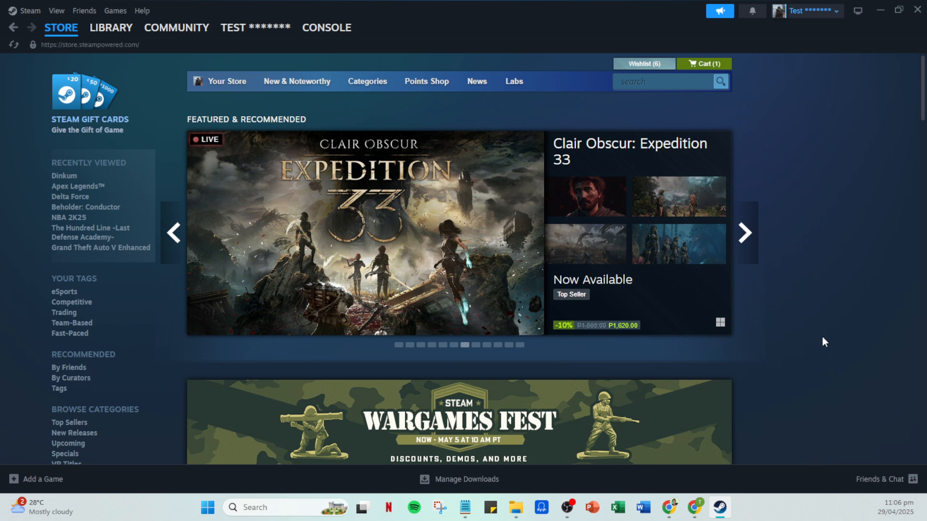
left_click(744, 232)
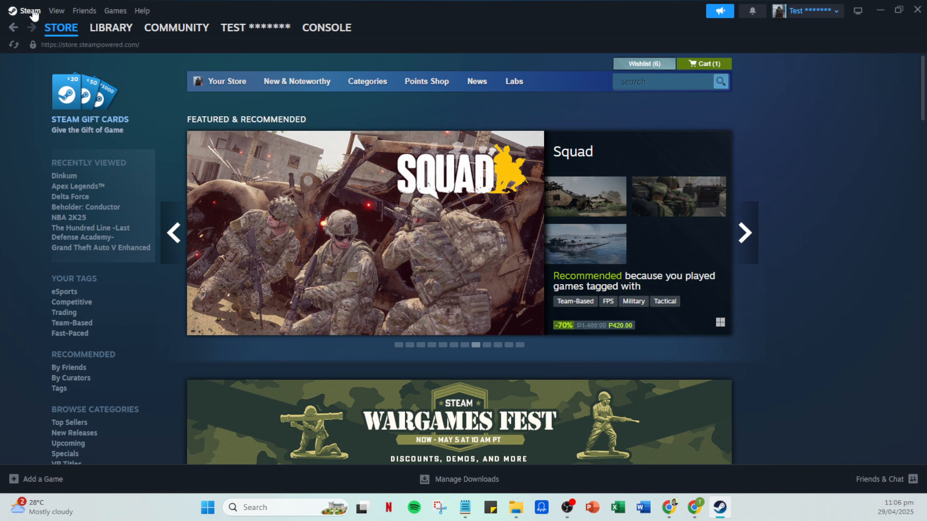
left_click(28, 10)
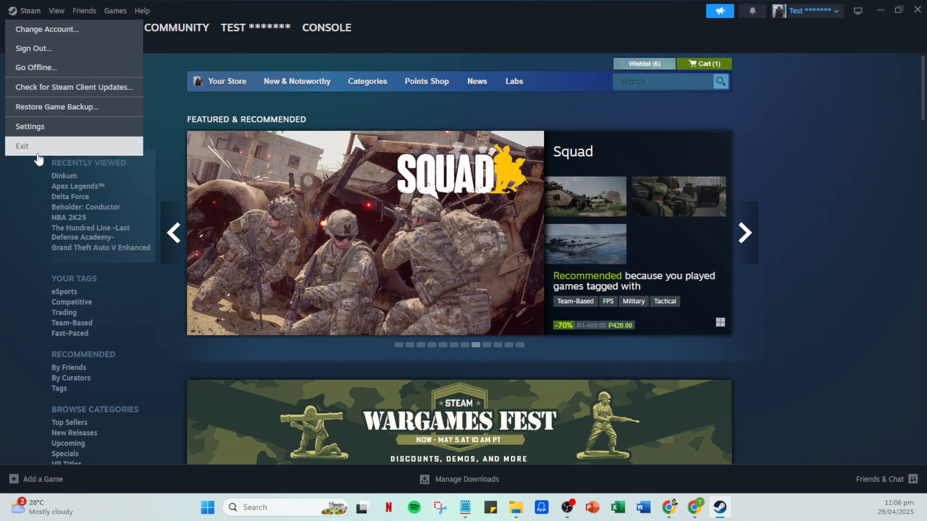
mouse_move(793, 209)
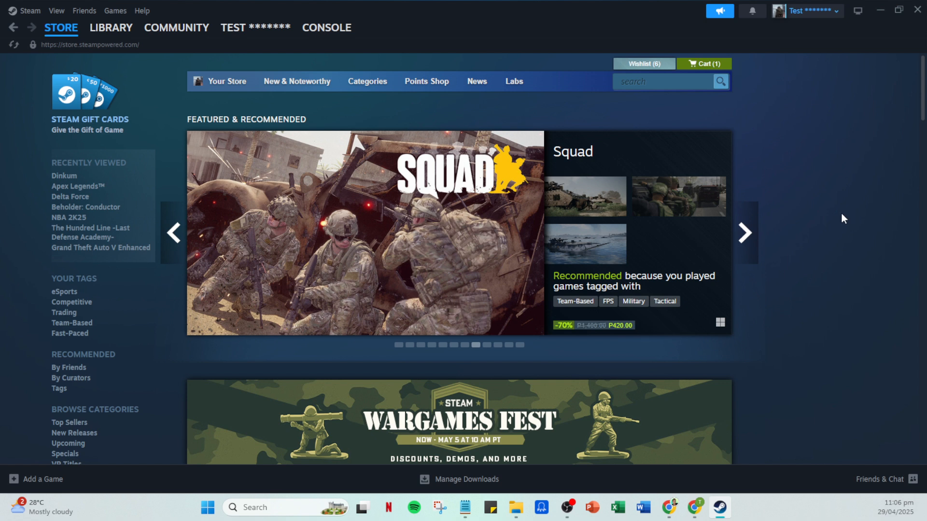
left_click(744, 233)
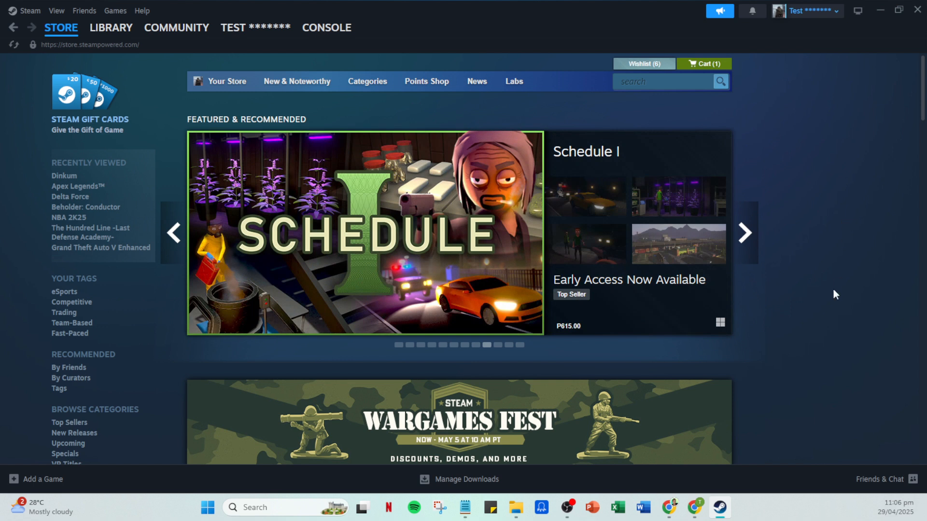
mouse_move(726, 504)
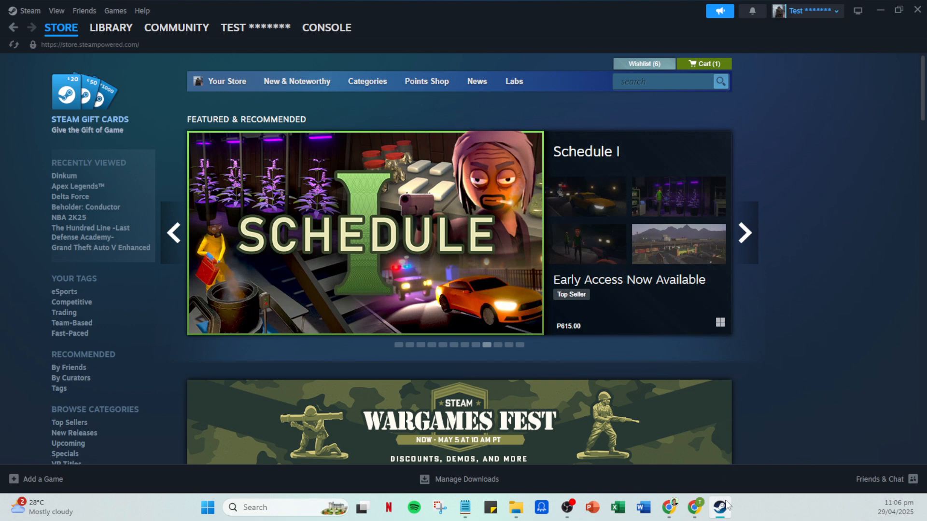
- Bring up the Steam taskbar shortcut's Properties showing the Steam.exe target path
right_click(720, 507)
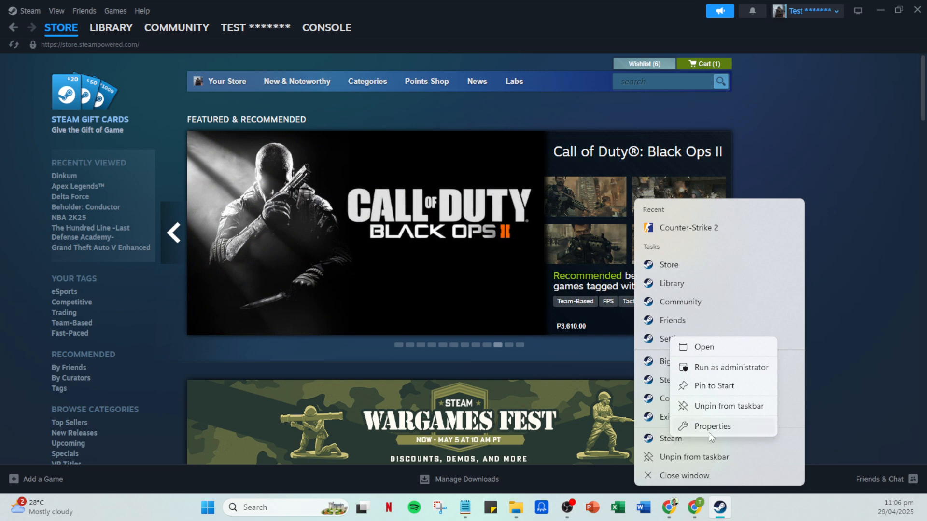
left_click(713, 426)
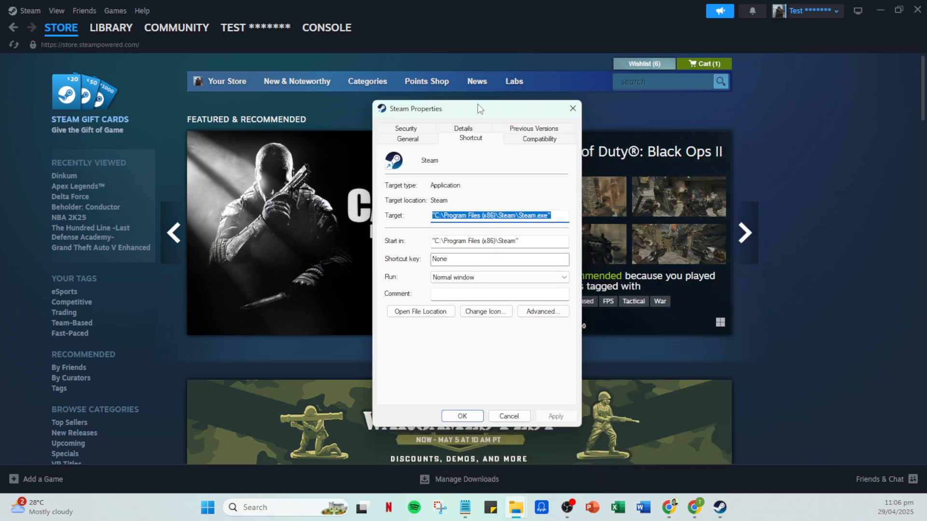
mouse_move(513, 243)
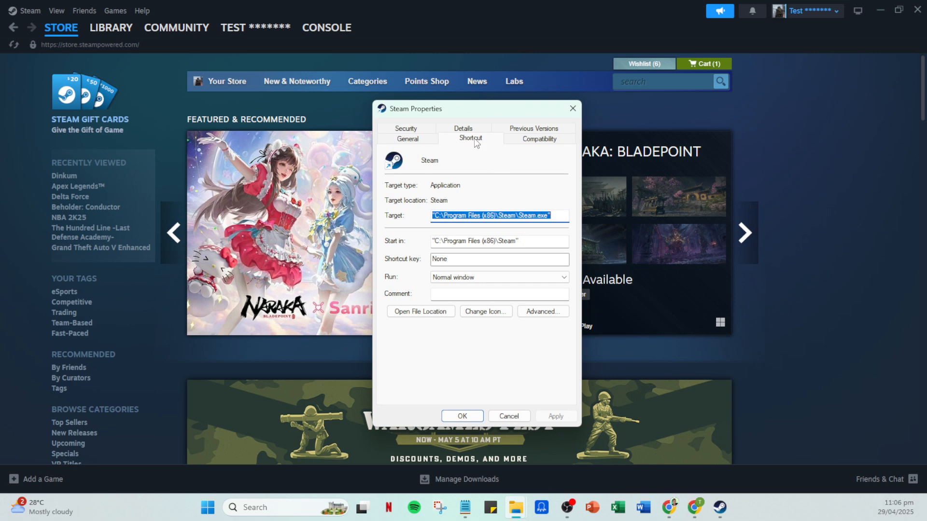
mouse_move(565, 220)
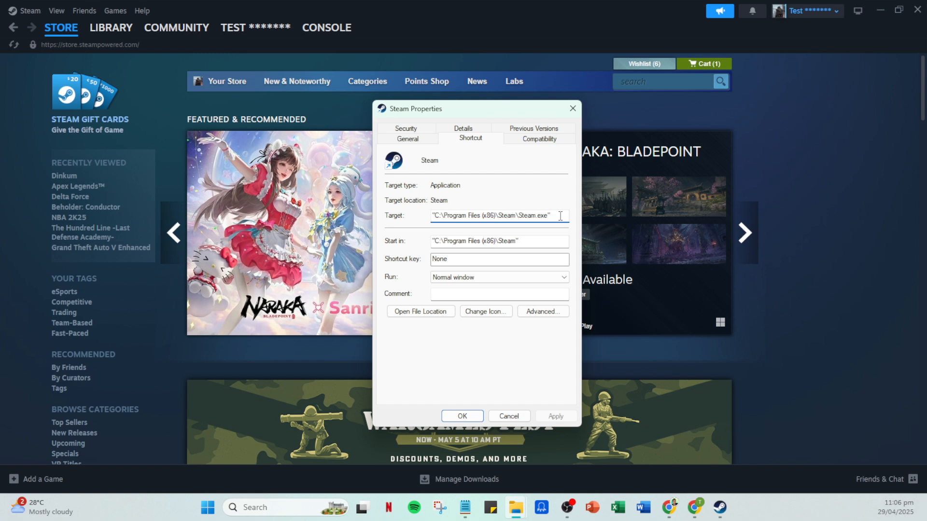
- Append -login -noreactlogin to the Target, apply it and close Properties
left_click(556, 216)
type(" -login -noreactlogin")
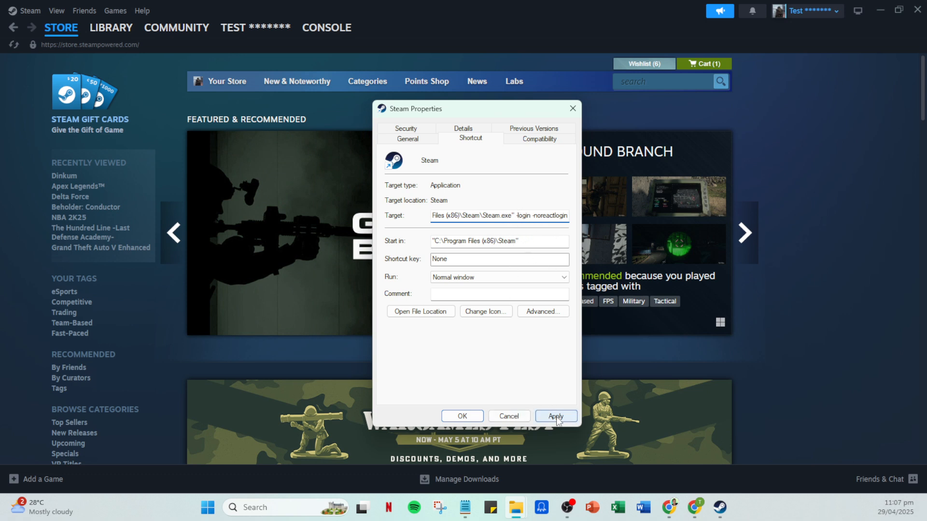
left_click(555, 416)
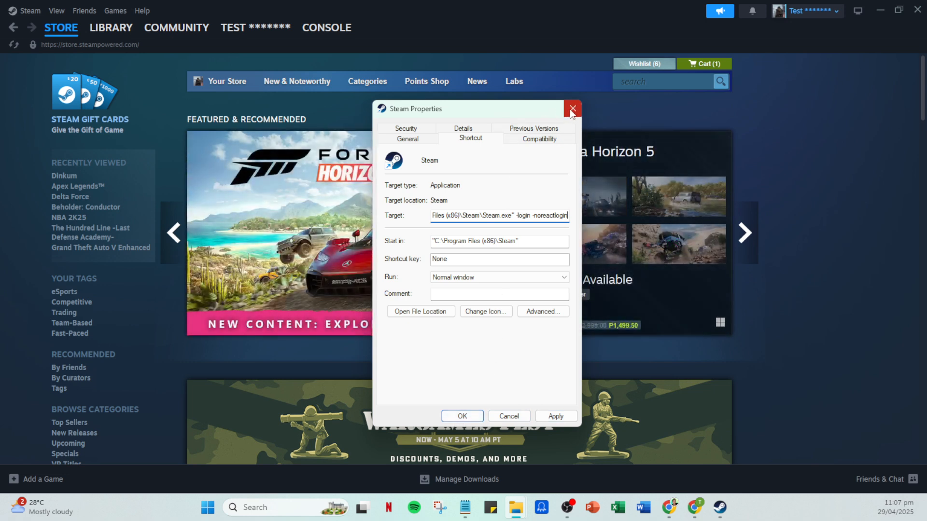
left_click(570, 110)
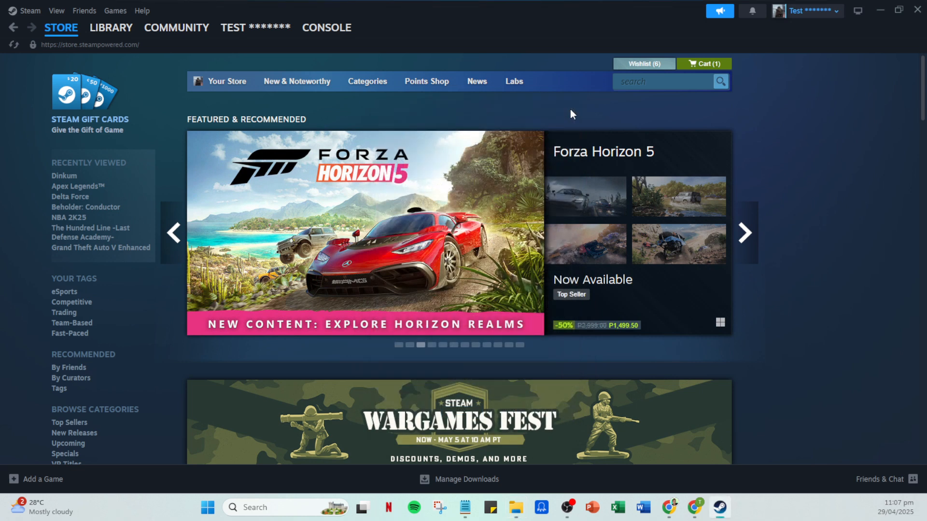
mouse_move(868, 156)
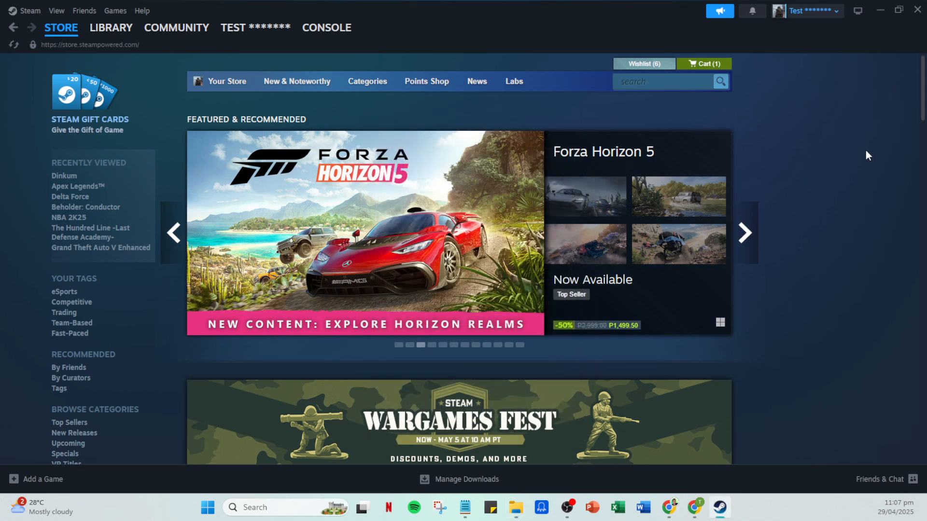
mouse_move(859, 157)
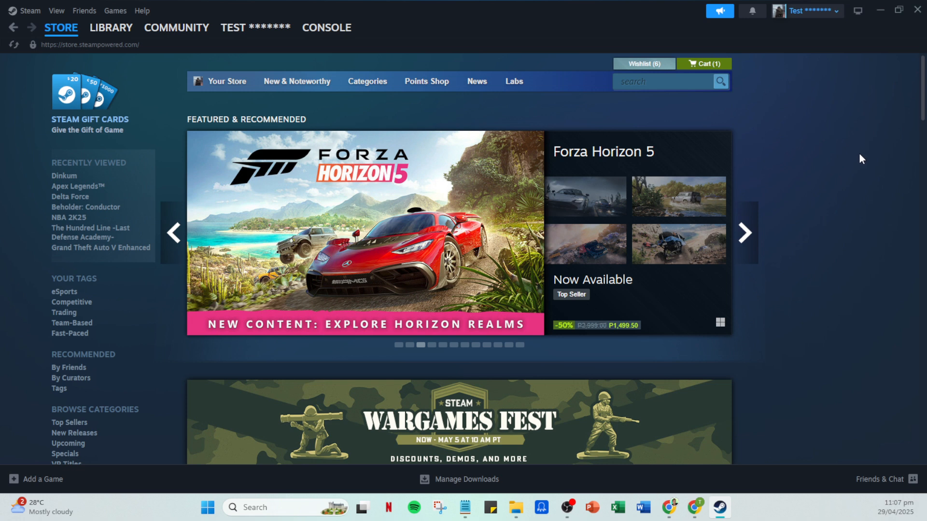
left_click(744, 233)
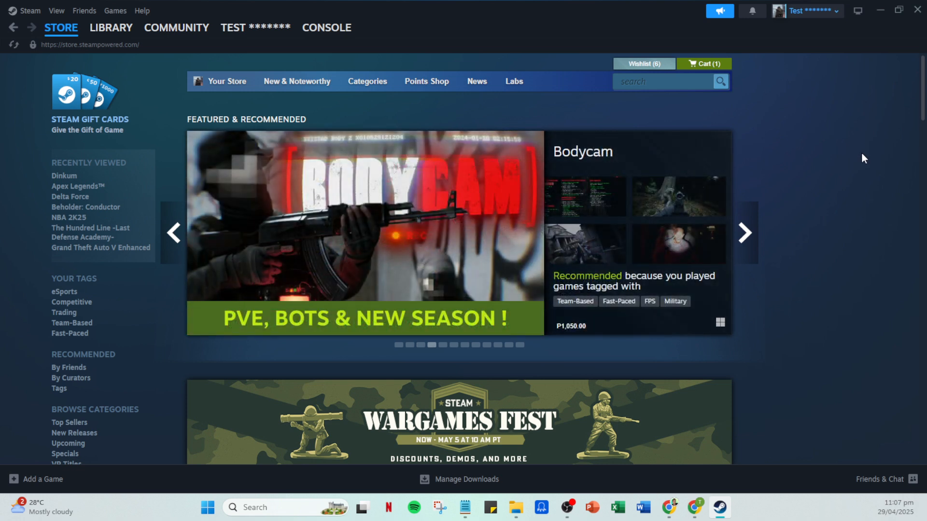